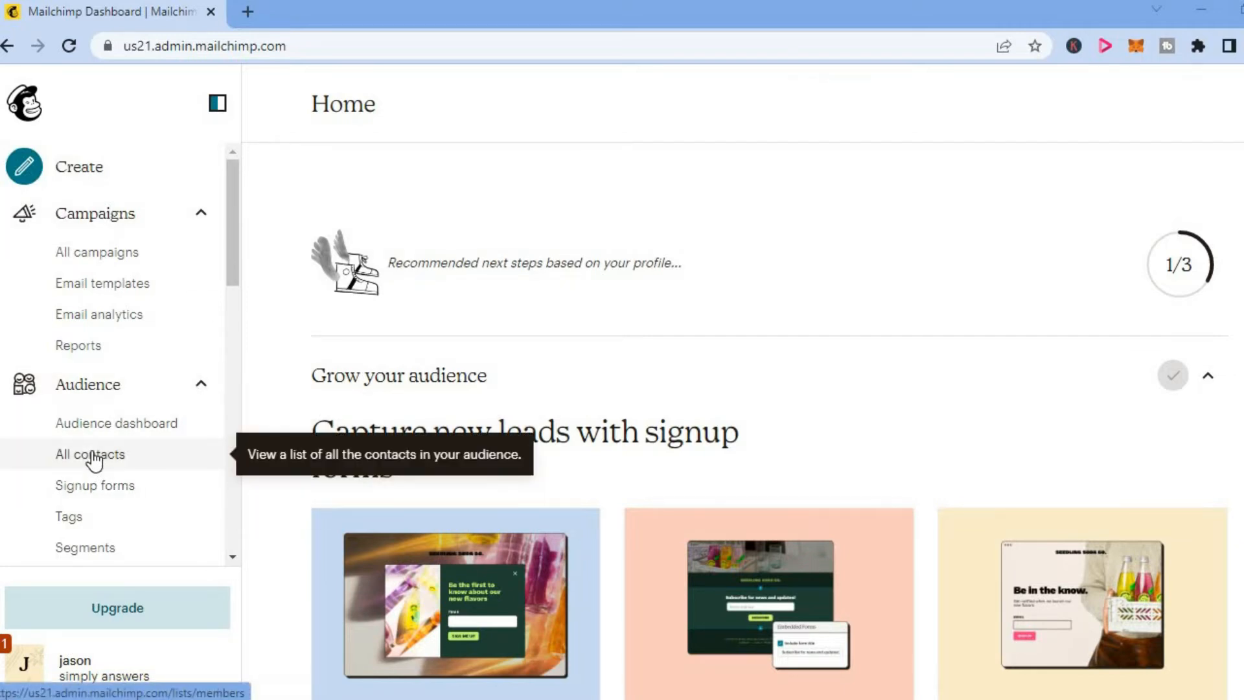
Show All contacts for the simply answers audience, listing its single subscribed contact
{"action": "left_click", "coordinate": [90, 453]}
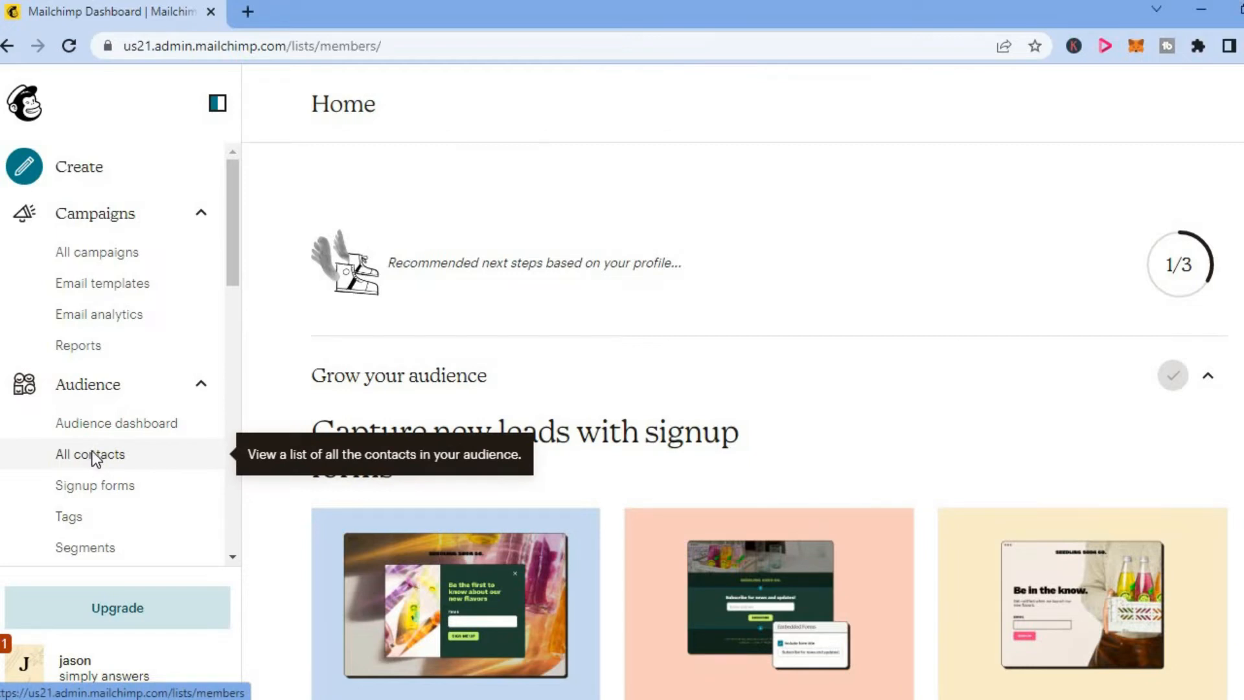
{"action": "left_click", "coordinate": [89, 454]}
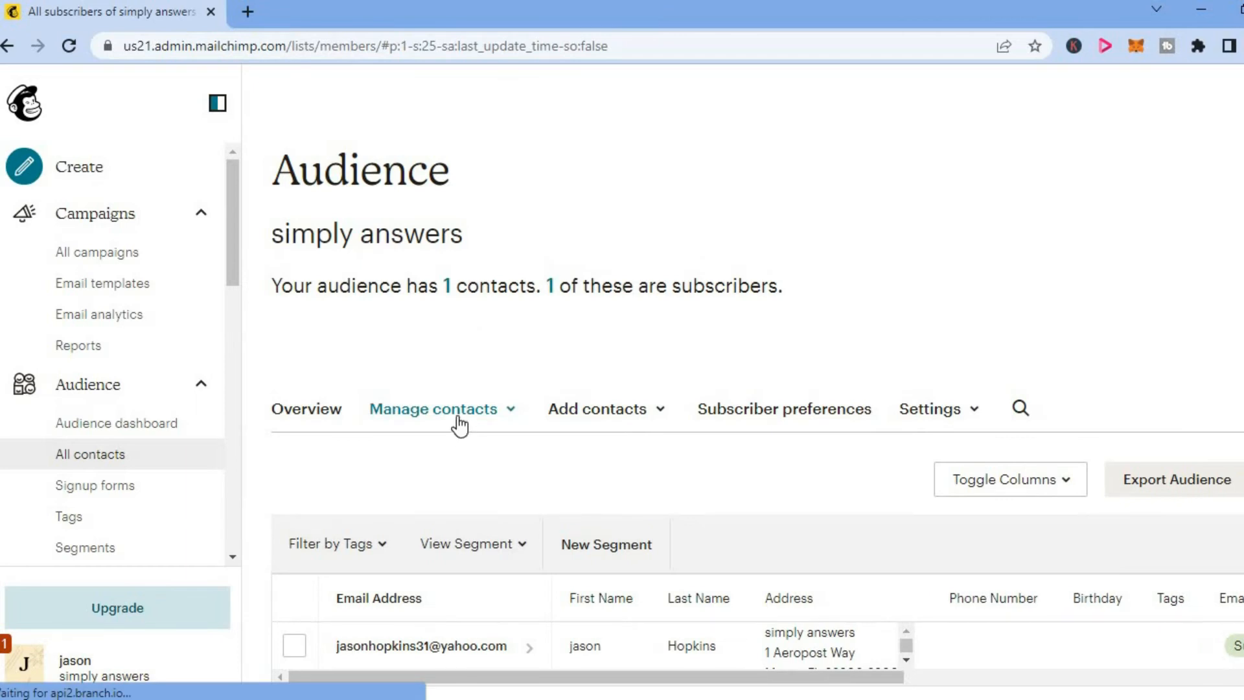
{"action": "left_click", "coordinate": [434, 408]}
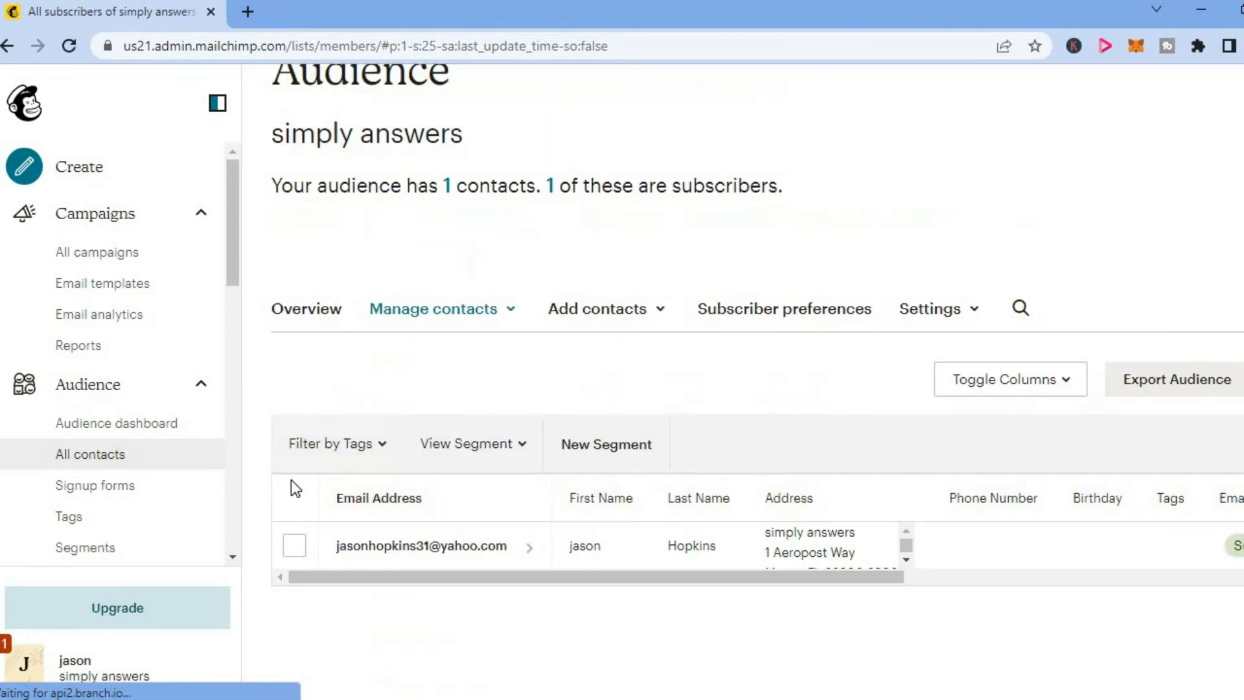
{"action": "left_click", "coordinate": [295, 545]}
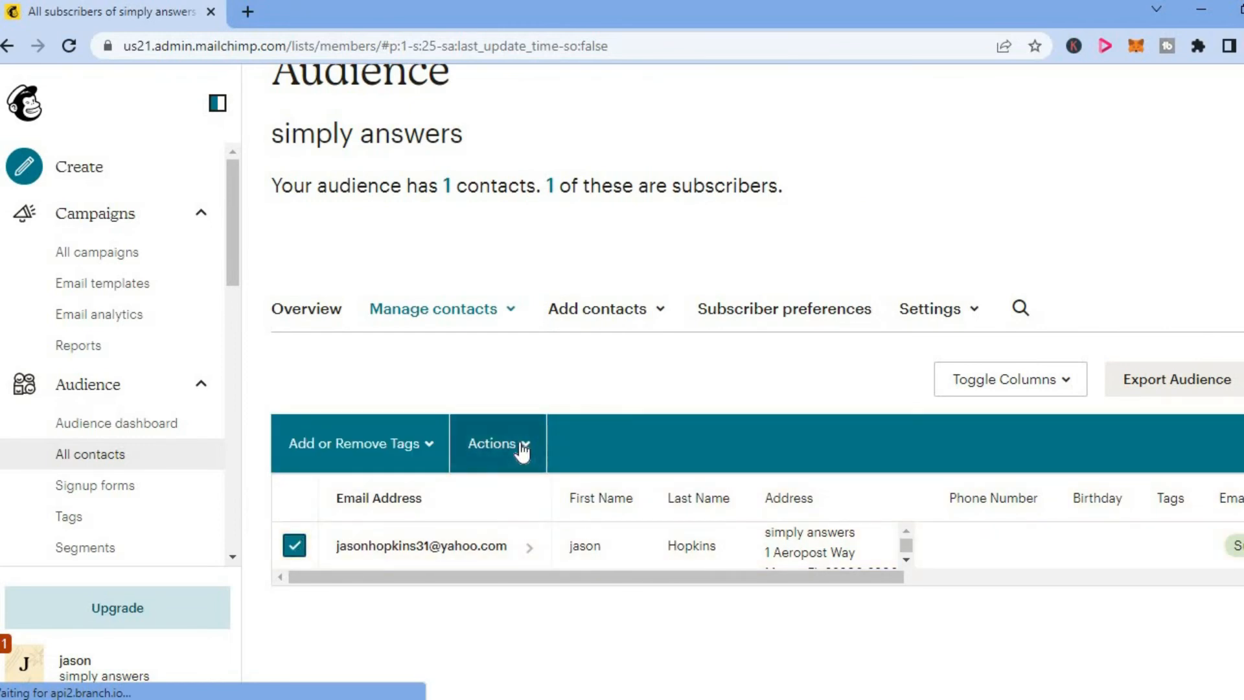
{"action": "left_click", "coordinate": [497, 444]}
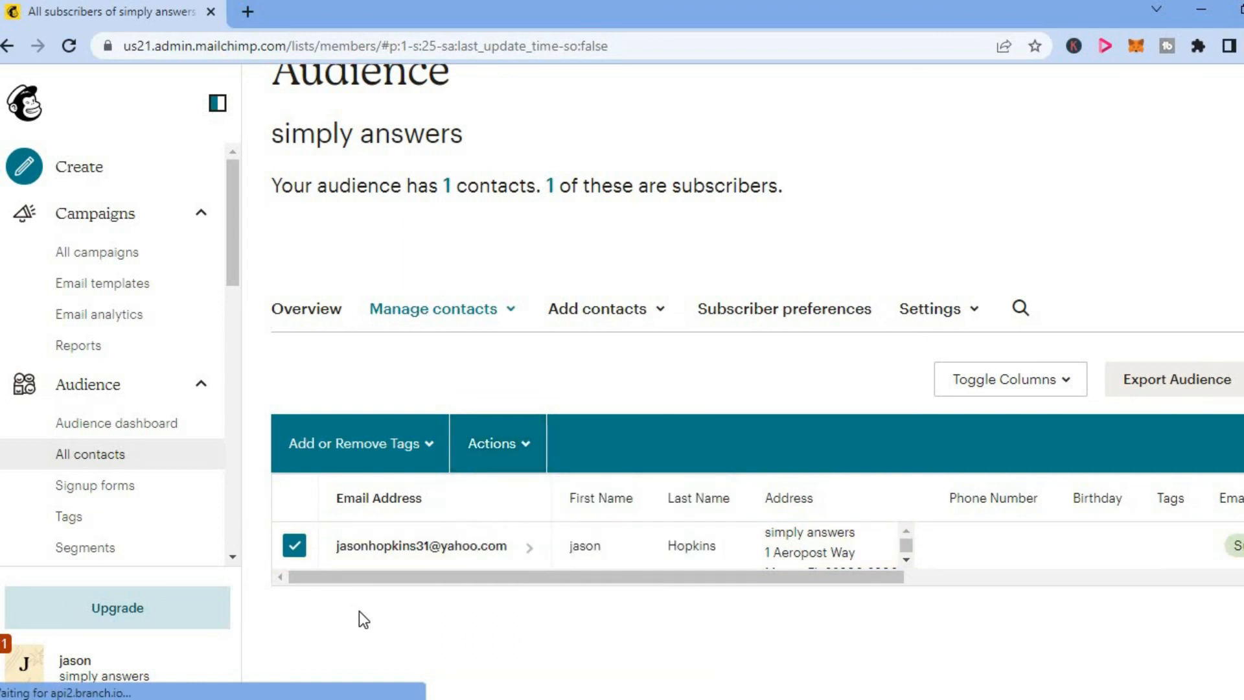
{"action": "left_click", "coordinate": [295, 546]}
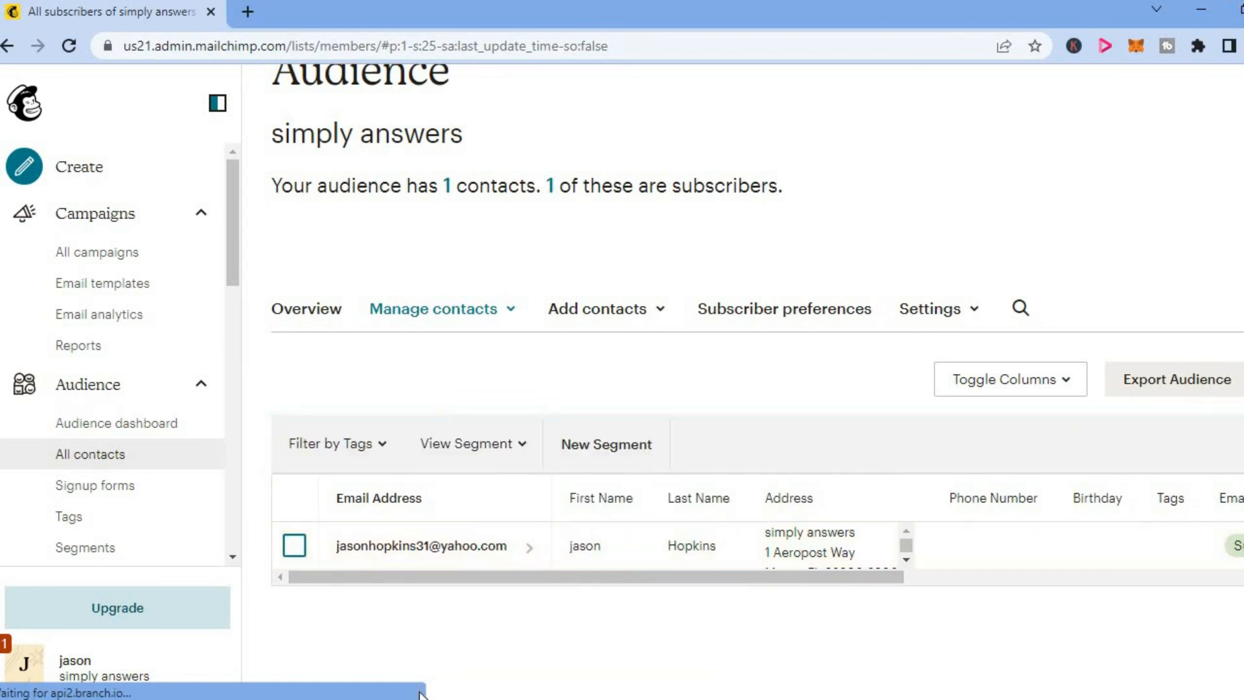